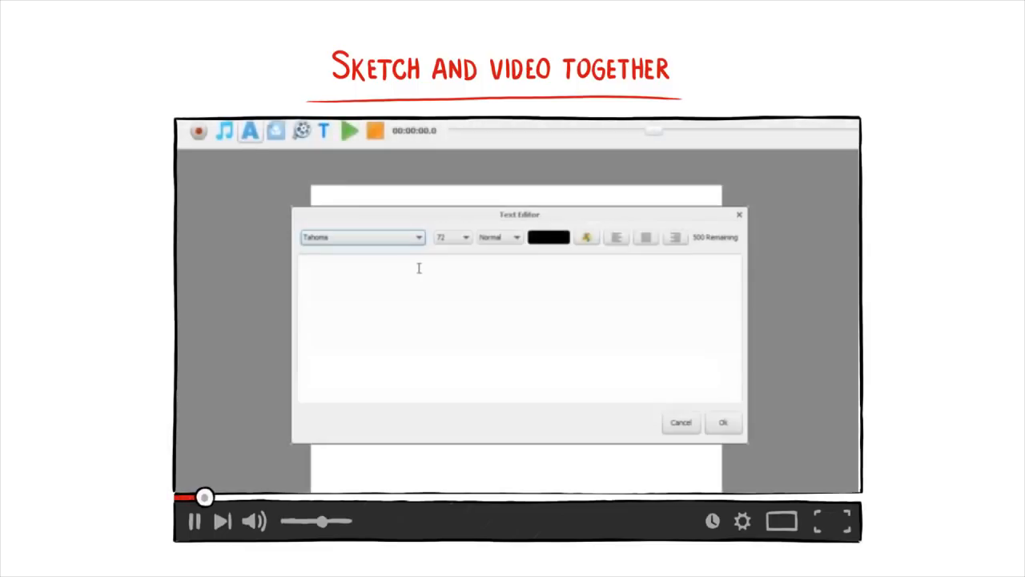
Step: Confirm the 'Add Text' entry in Tahoma 72 black to place it on the canvas
left_click(721, 422)
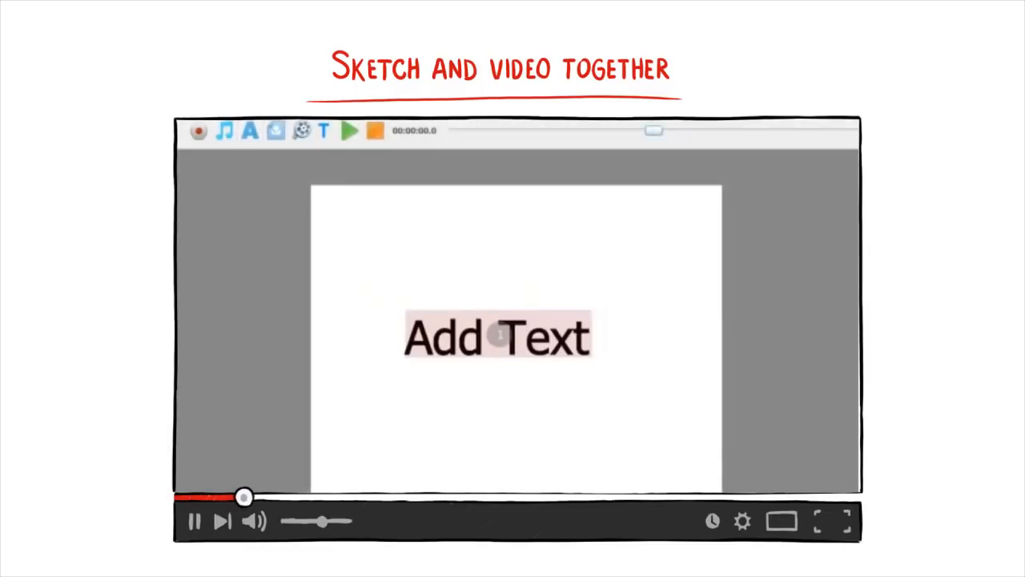